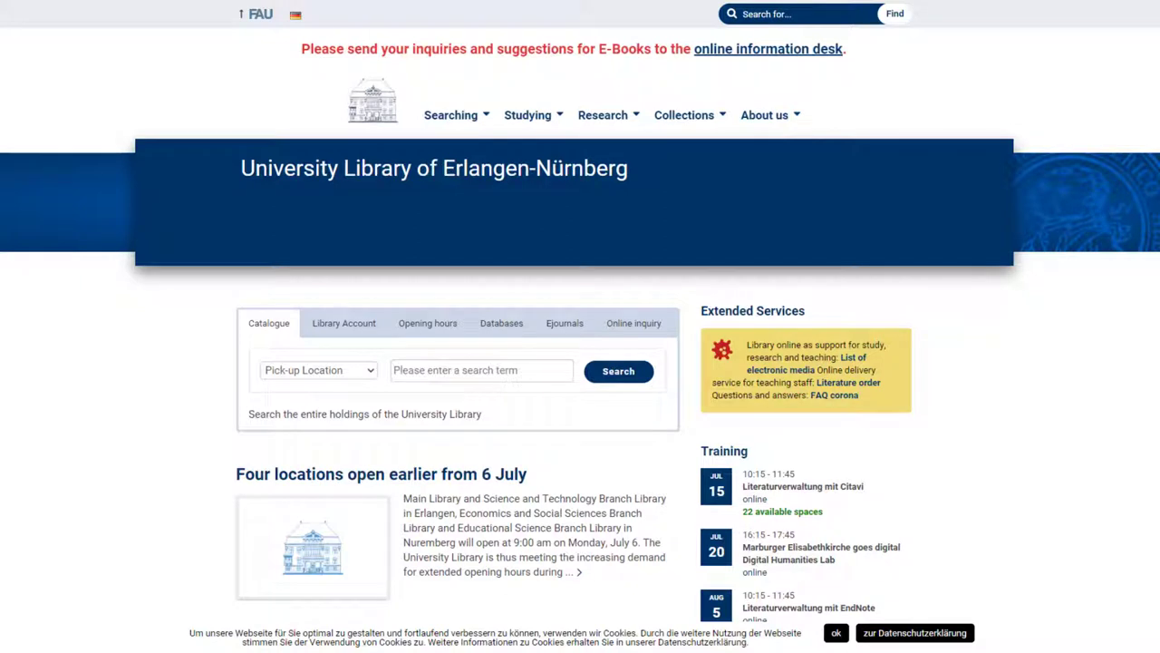
pyautogui.moveTo(368, 408)
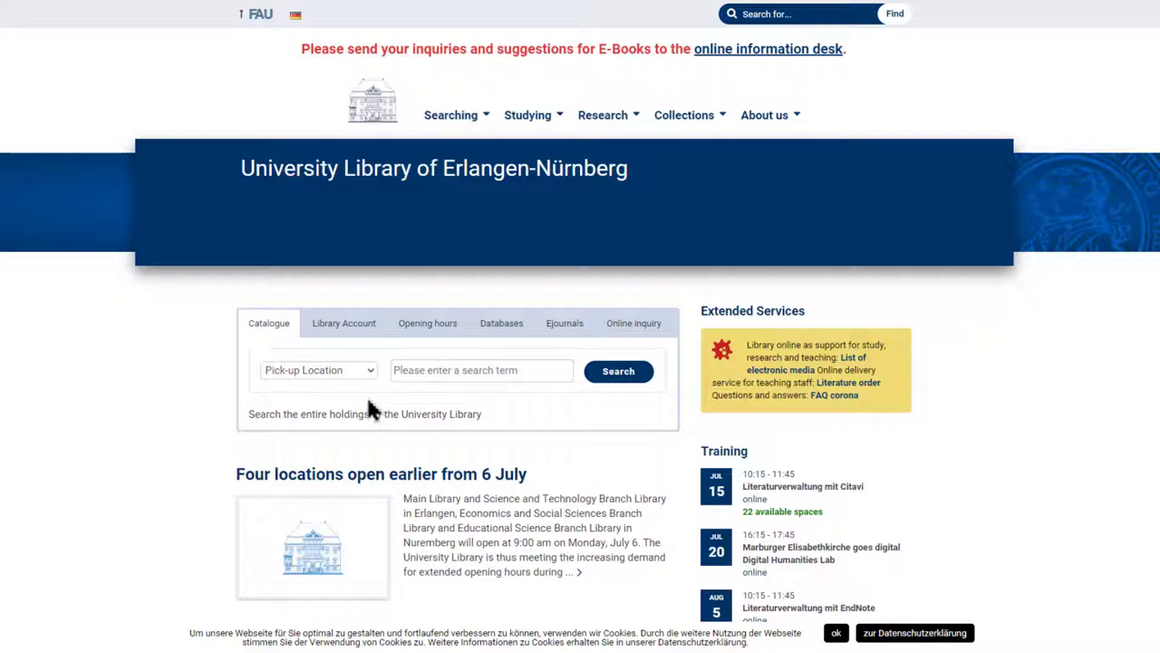
pyautogui.moveTo(374, 396)
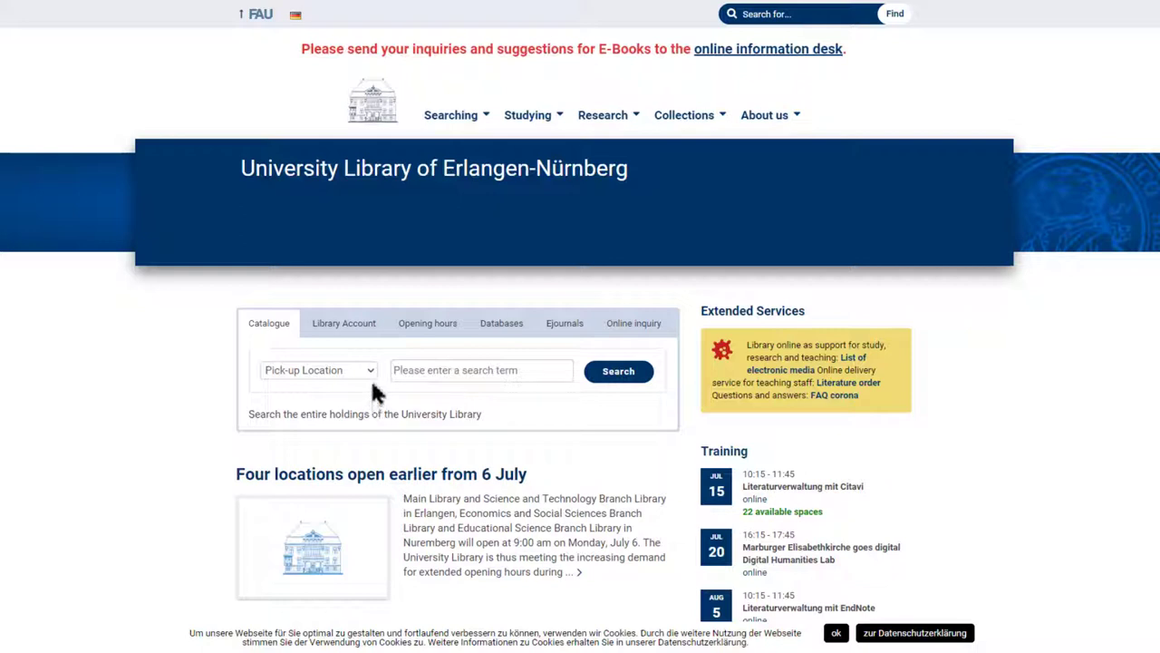
# Set the pick-up location to WSZB and enter 'smart school' as the catalogue search term
pyautogui.click(317, 370)
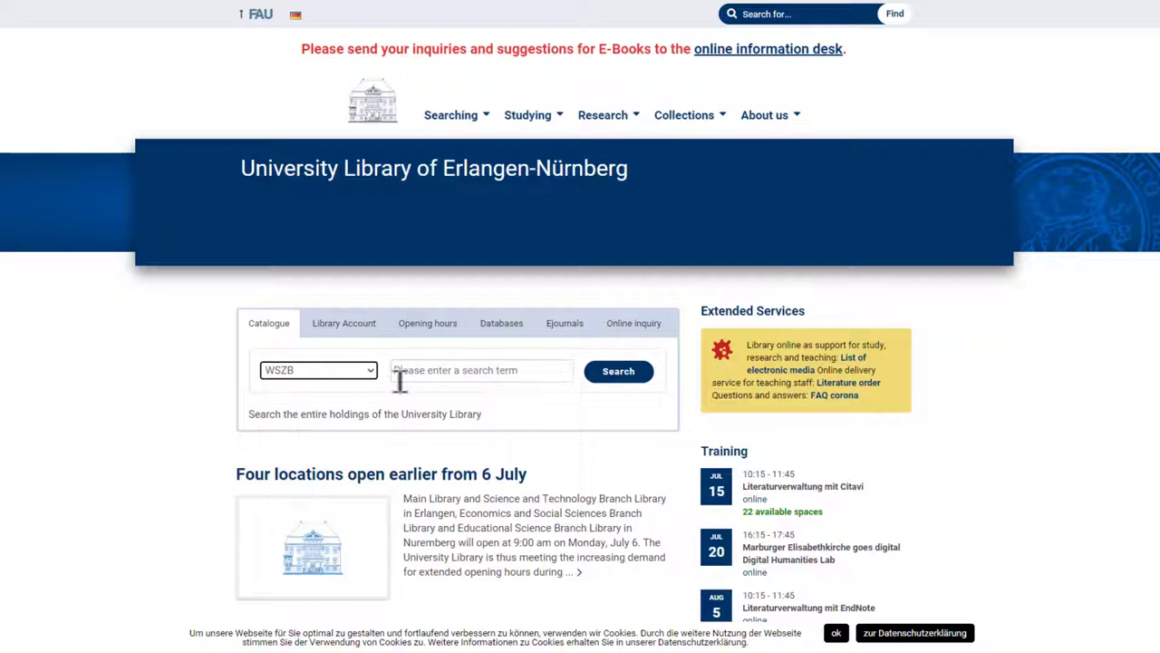
pyautogui.write('smart sch')
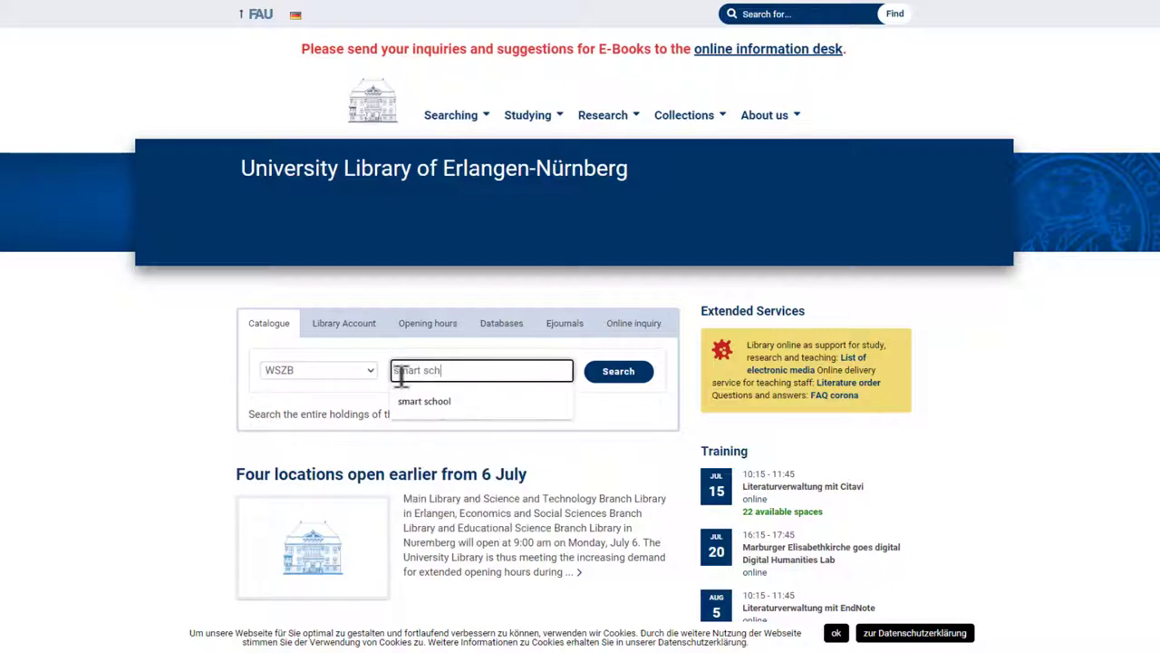
pyautogui.click(423, 401)
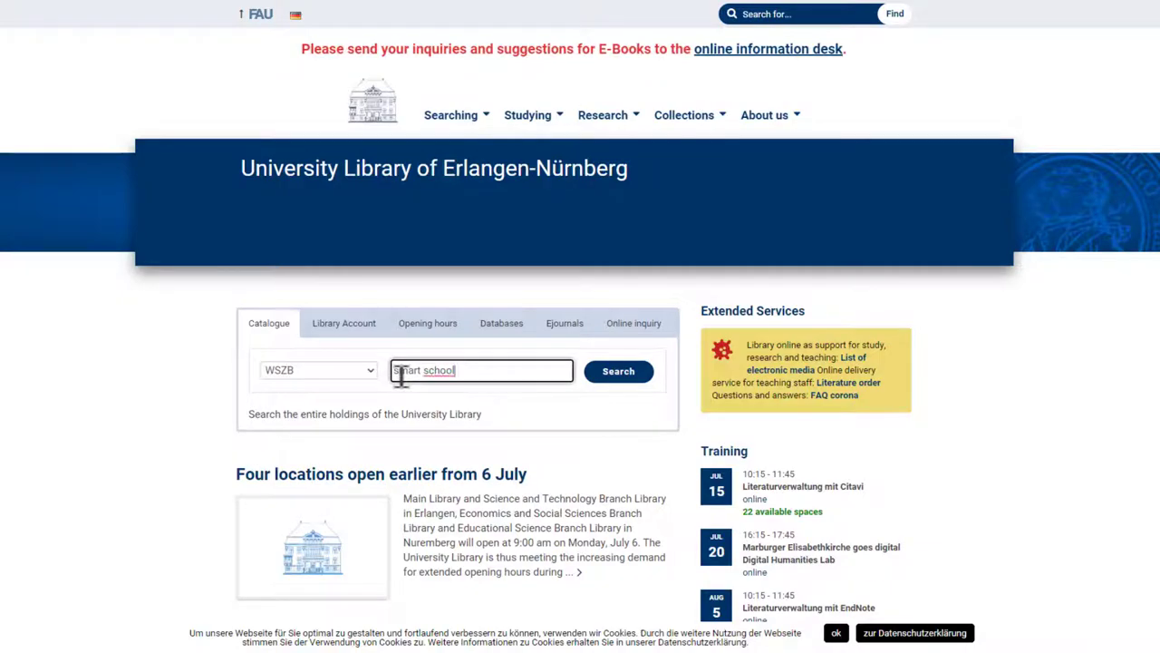
# Search the catalogue and open the full text of SmartSchool - Die Schule von morgen
pyautogui.click(619, 371)
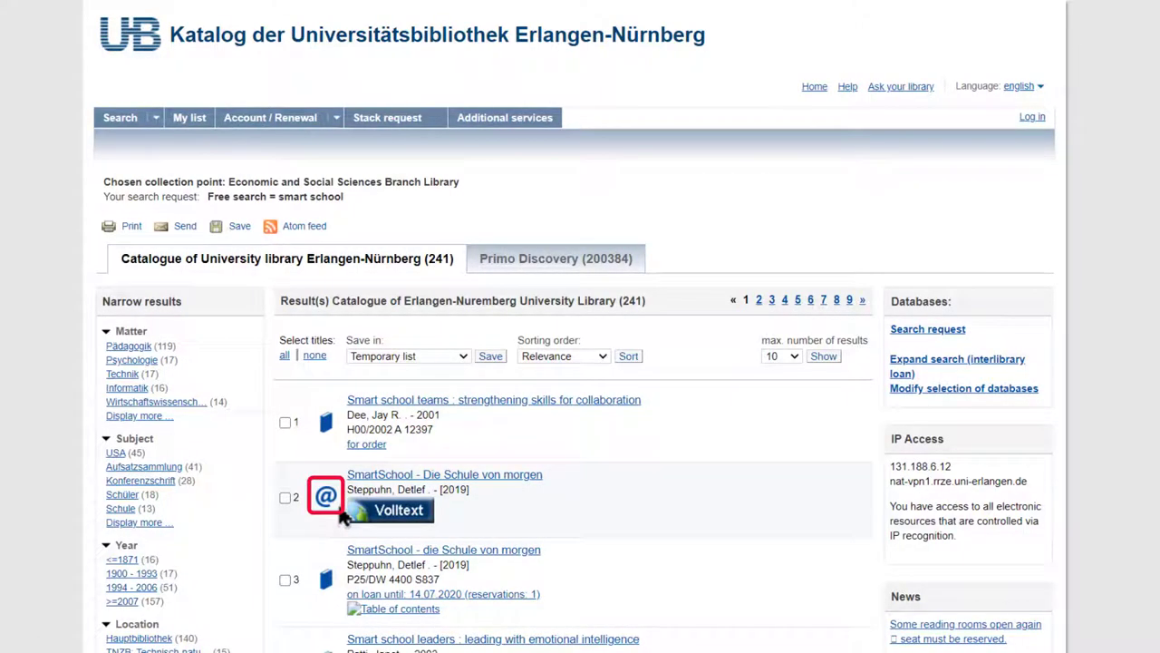
pyautogui.moveTo(794, 503)
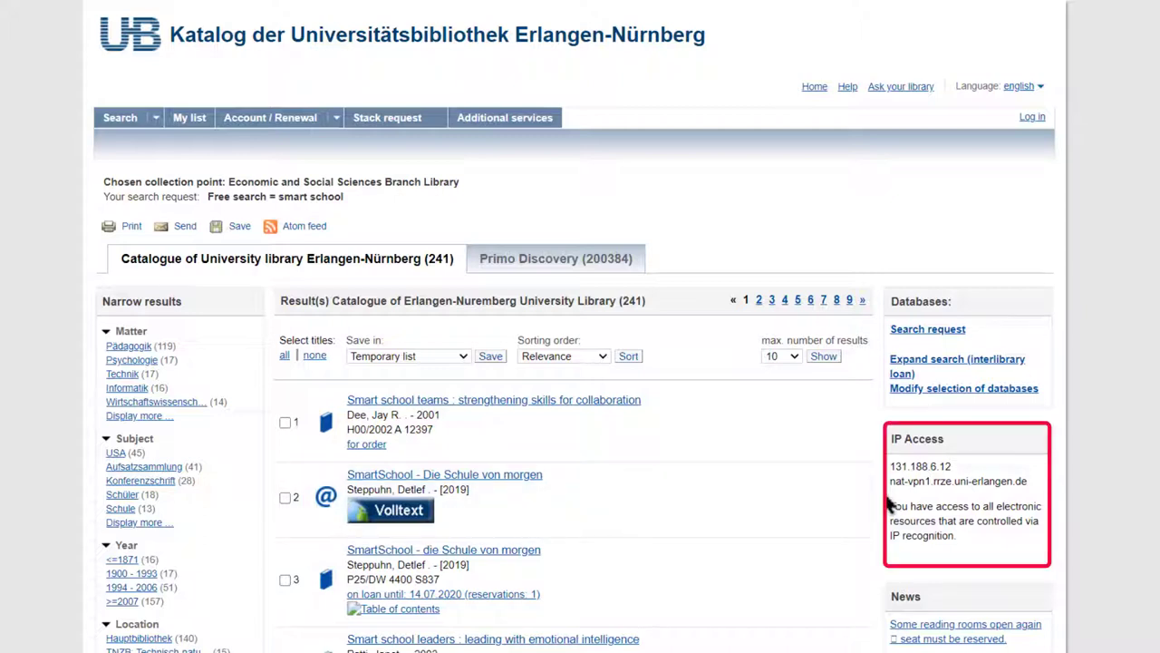
pyautogui.moveTo(914, 564)
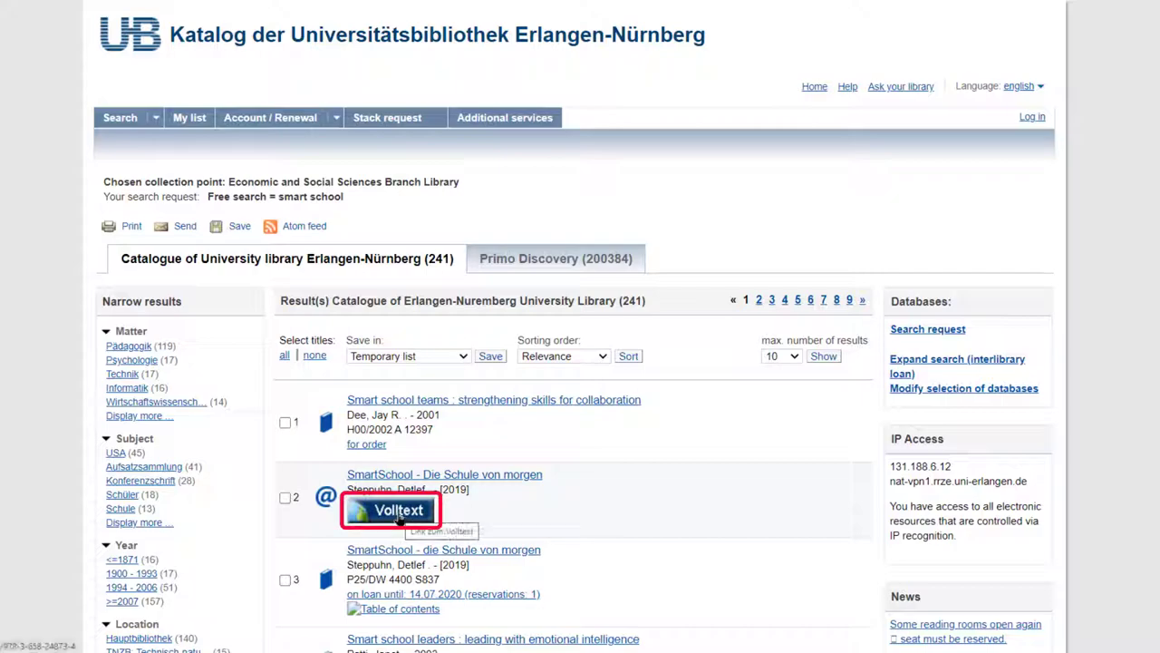
pyautogui.click(389, 509)
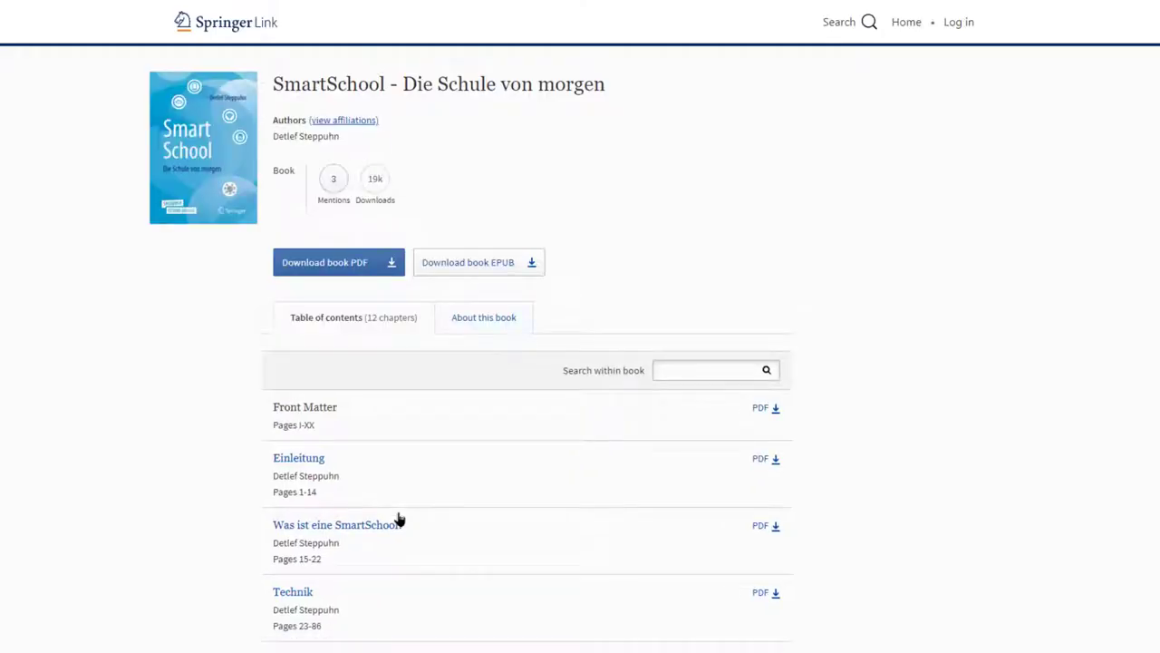
# Download the SmartSchool book PDF and scroll through its pages
pyautogui.click(324, 262)
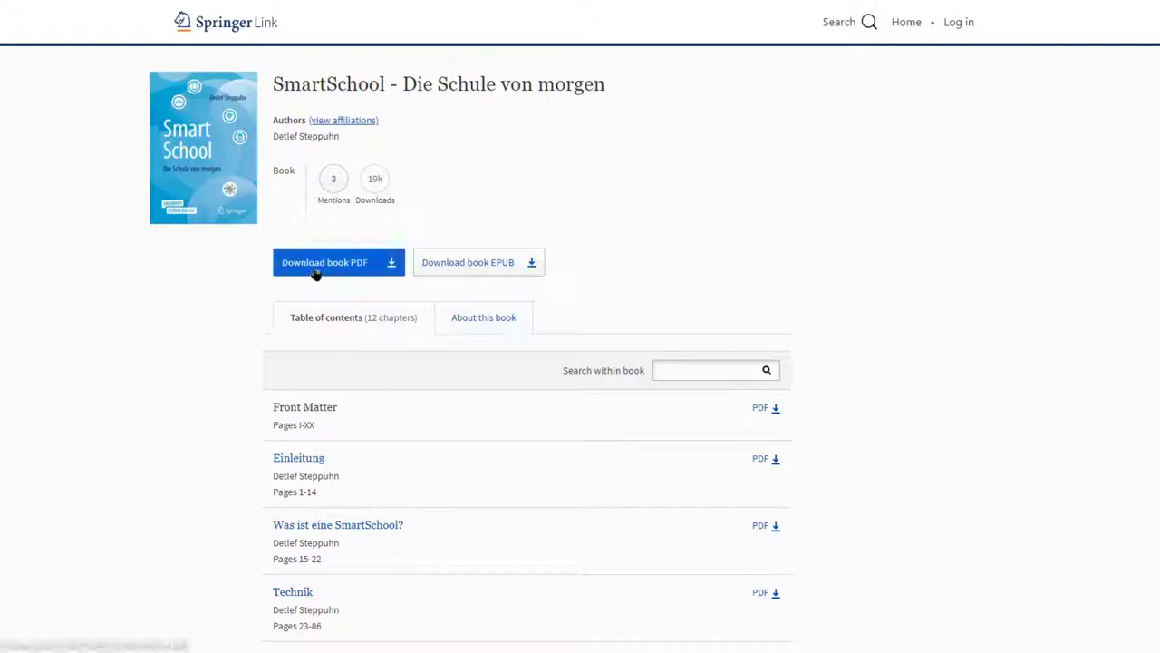
pyautogui.click(325, 262)
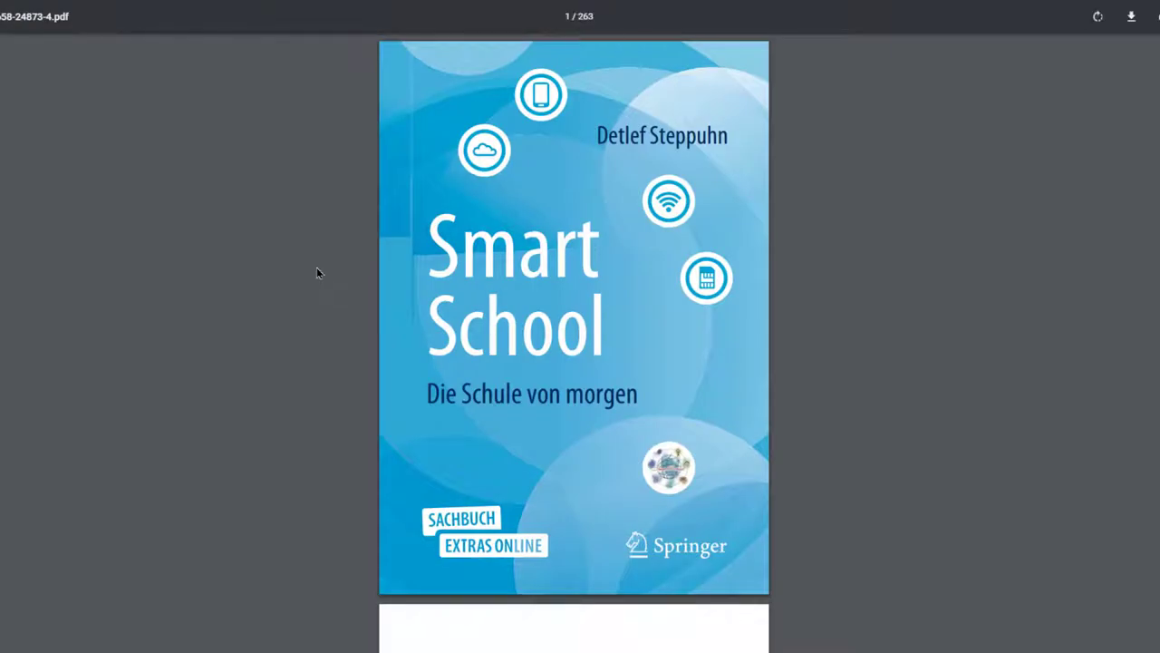
pyautogui.scroll(-3)
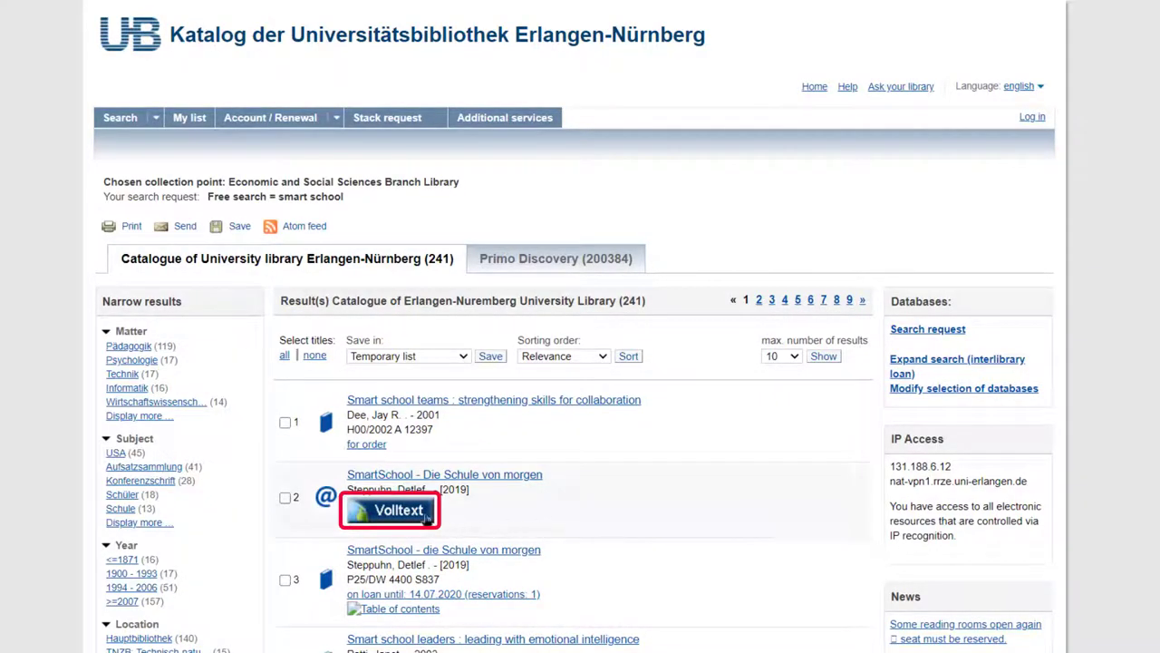
# Go back to the library homepage and open Databases (DBIS) from the Databases section
pyautogui.click(390, 509)
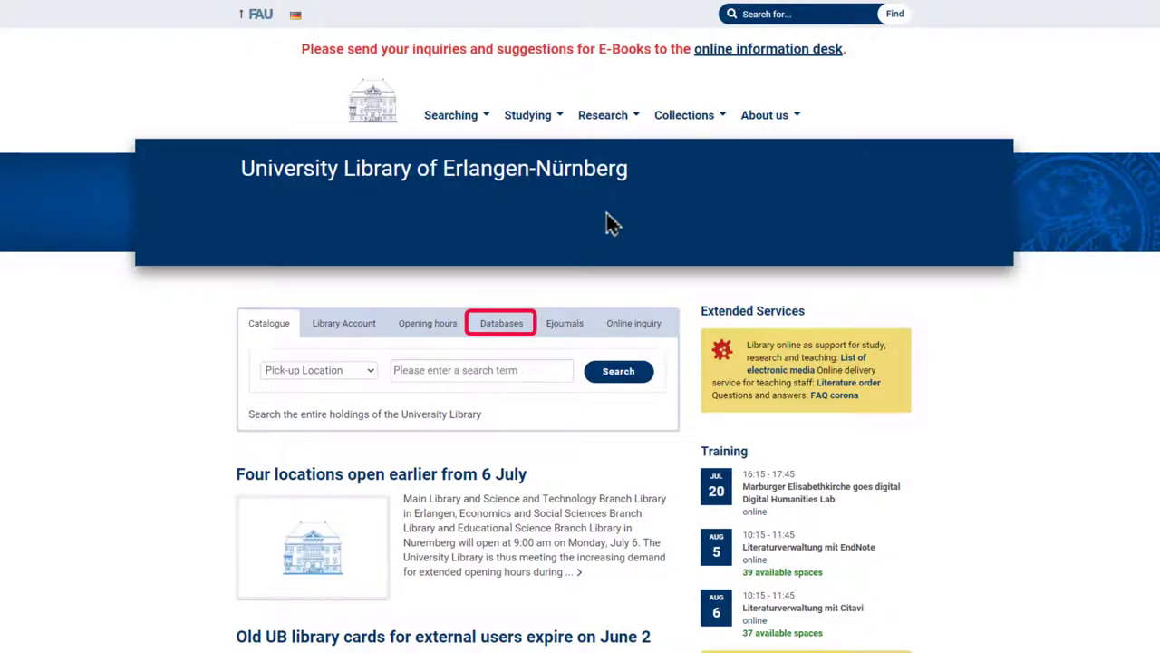
pyautogui.click(502, 322)
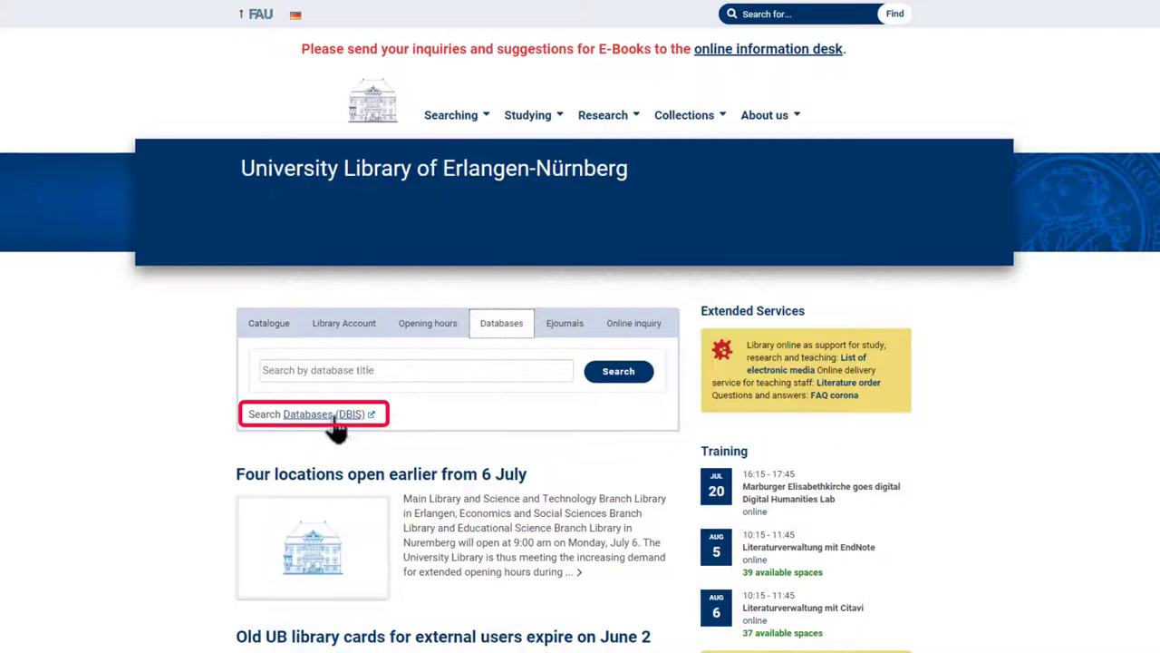
pyautogui.click(314, 413)
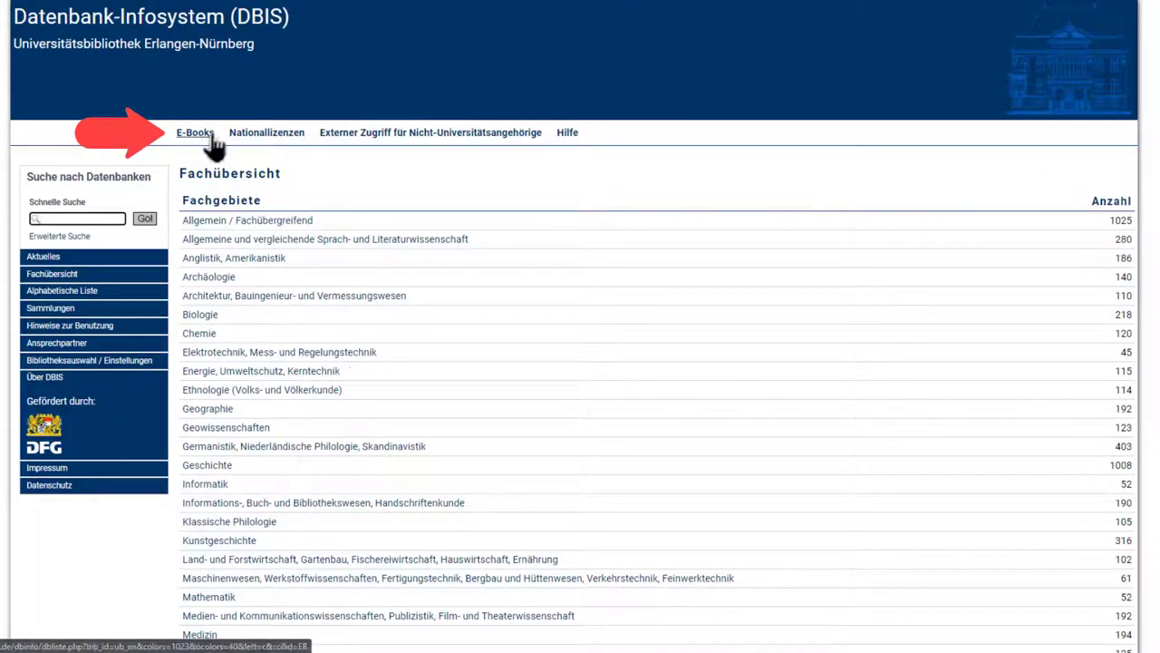
# Open the DBIS E-Books list and select the SpringerLink entry
pyautogui.click(195, 132)
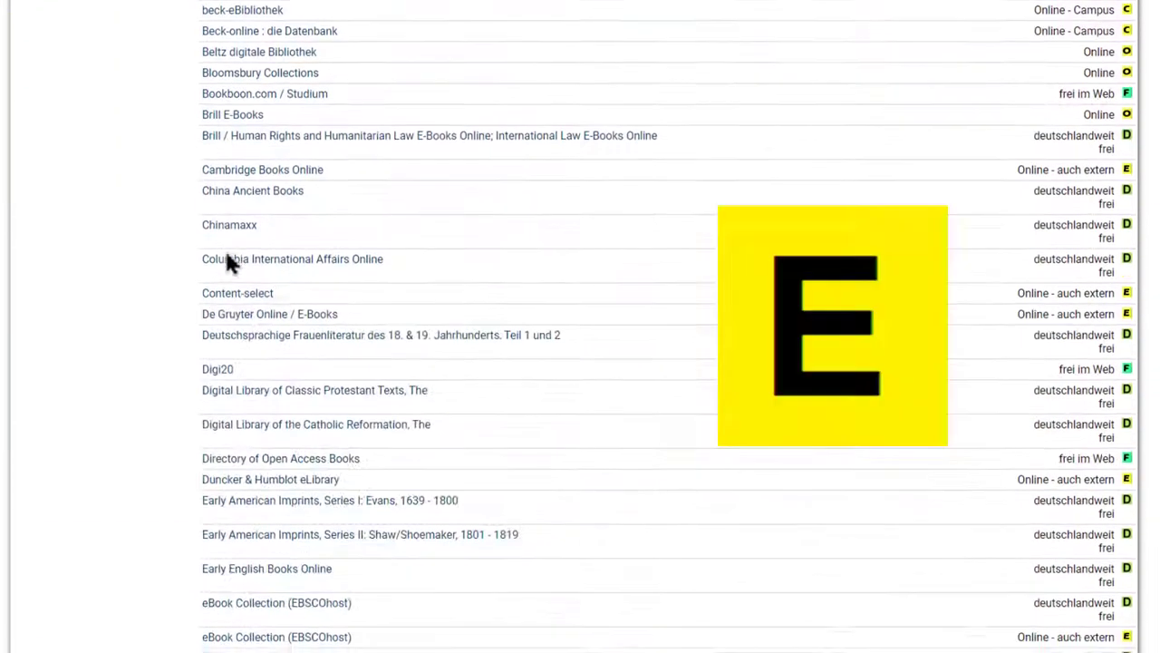
pyautogui.scroll(-3)
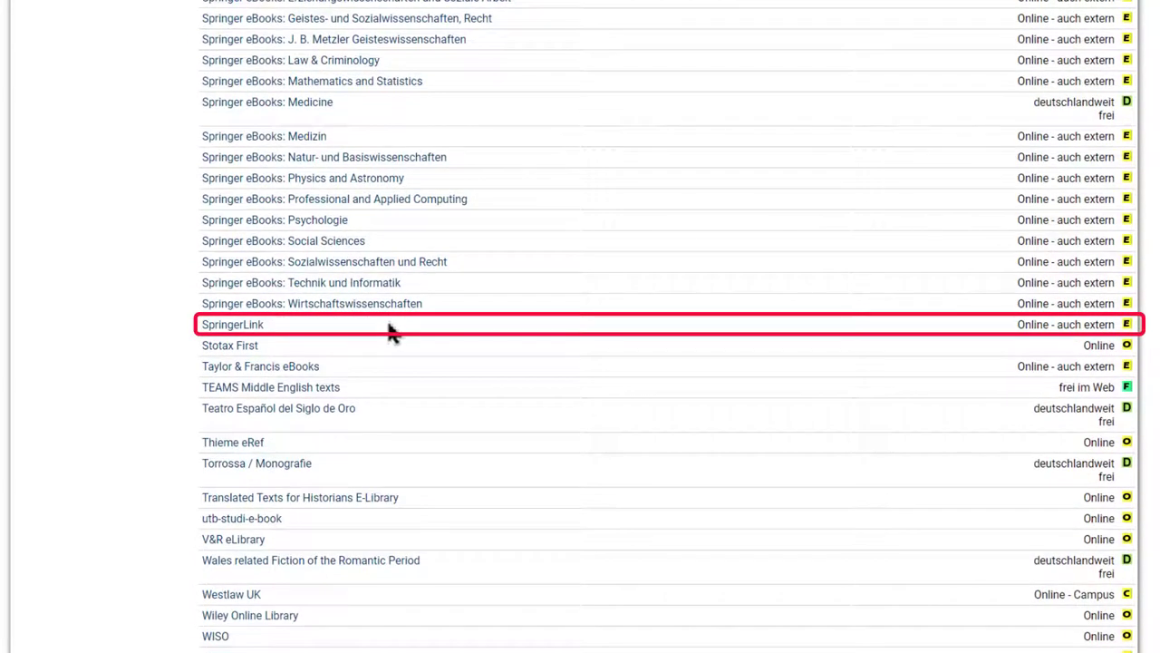
pyautogui.moveTo(245, 342)
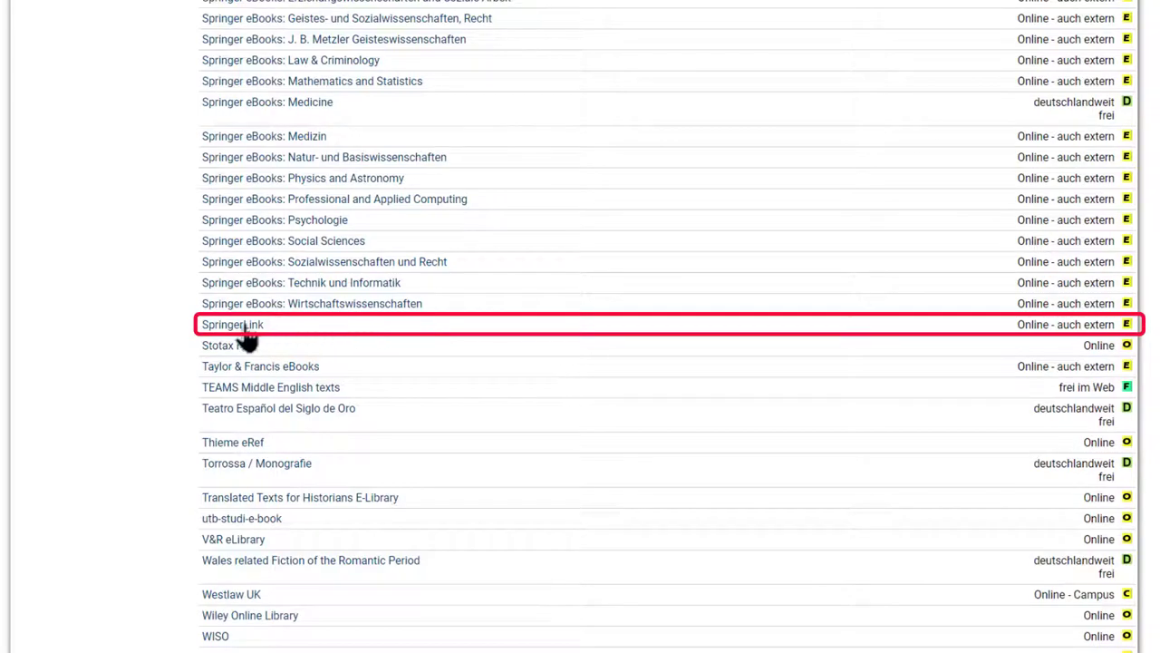
pyautogui.click(232, 324)
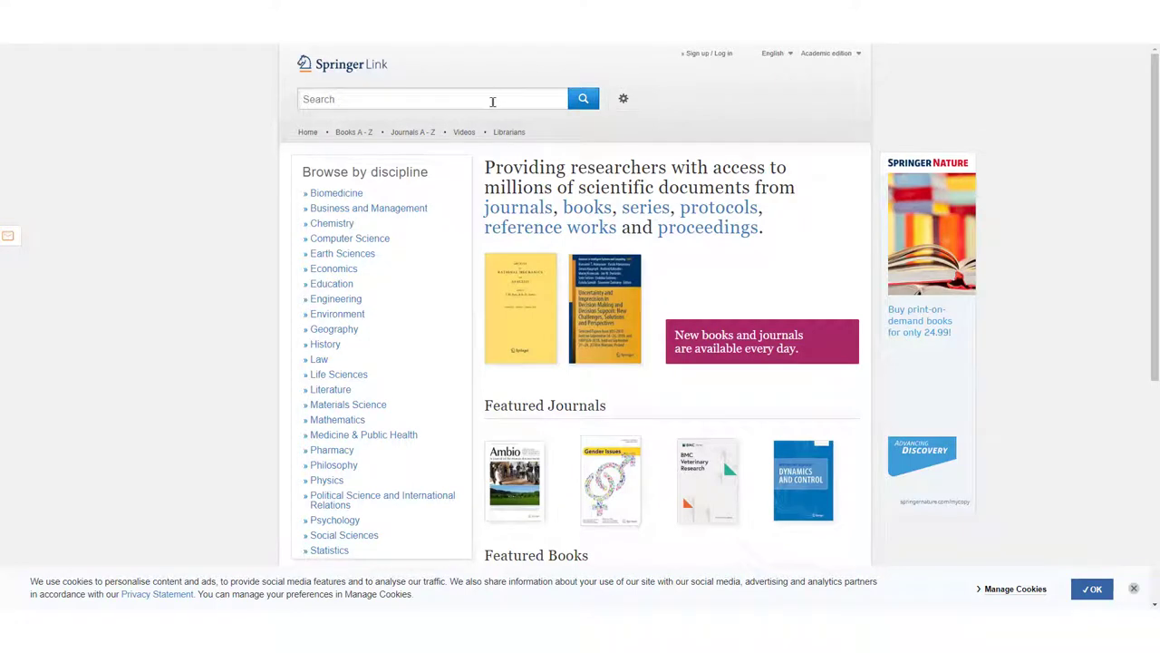
# Search SpringerLink for 'smart school' and filter the Content Type to Book
pyautogui.write('smart school')
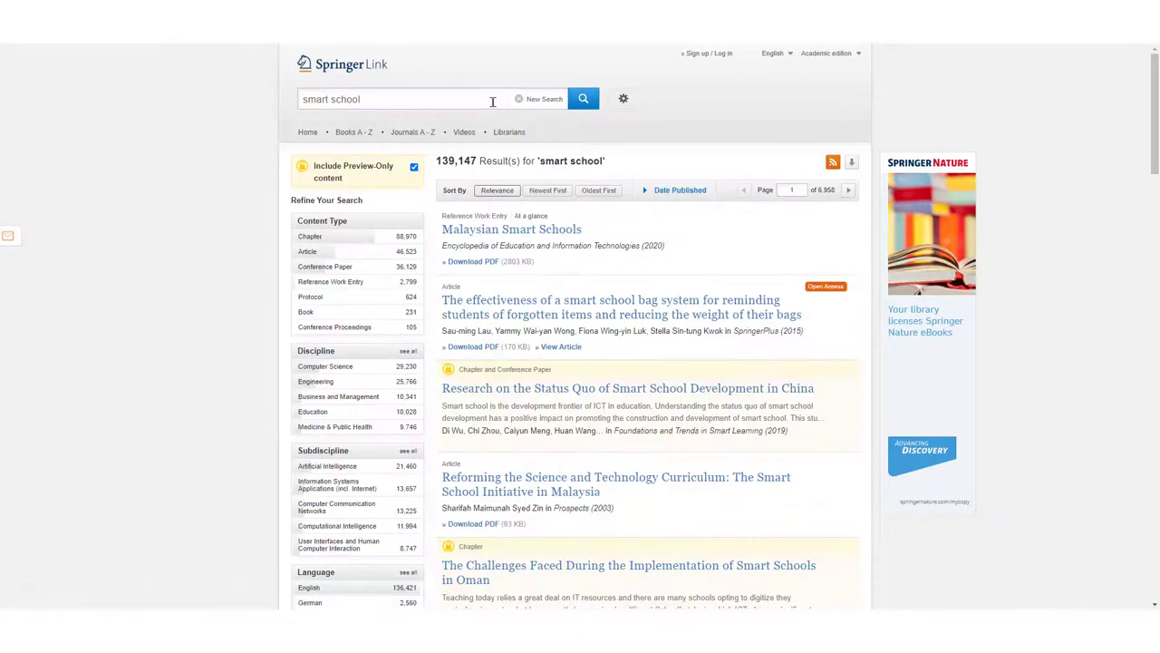
pyautogui.click(308, 236)
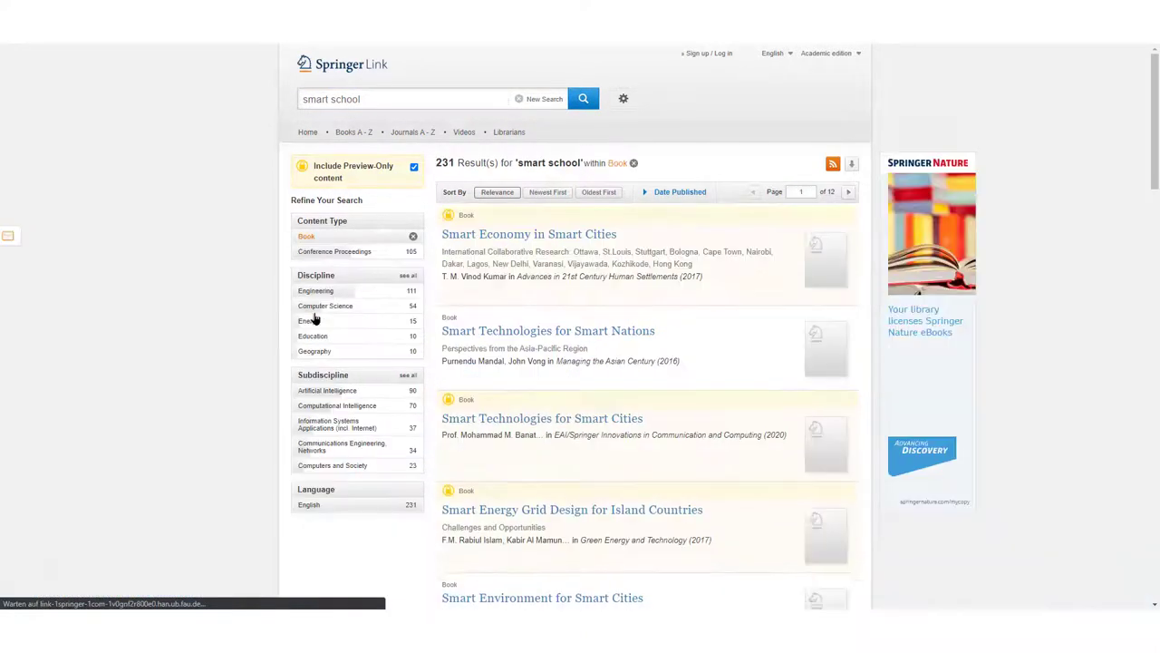